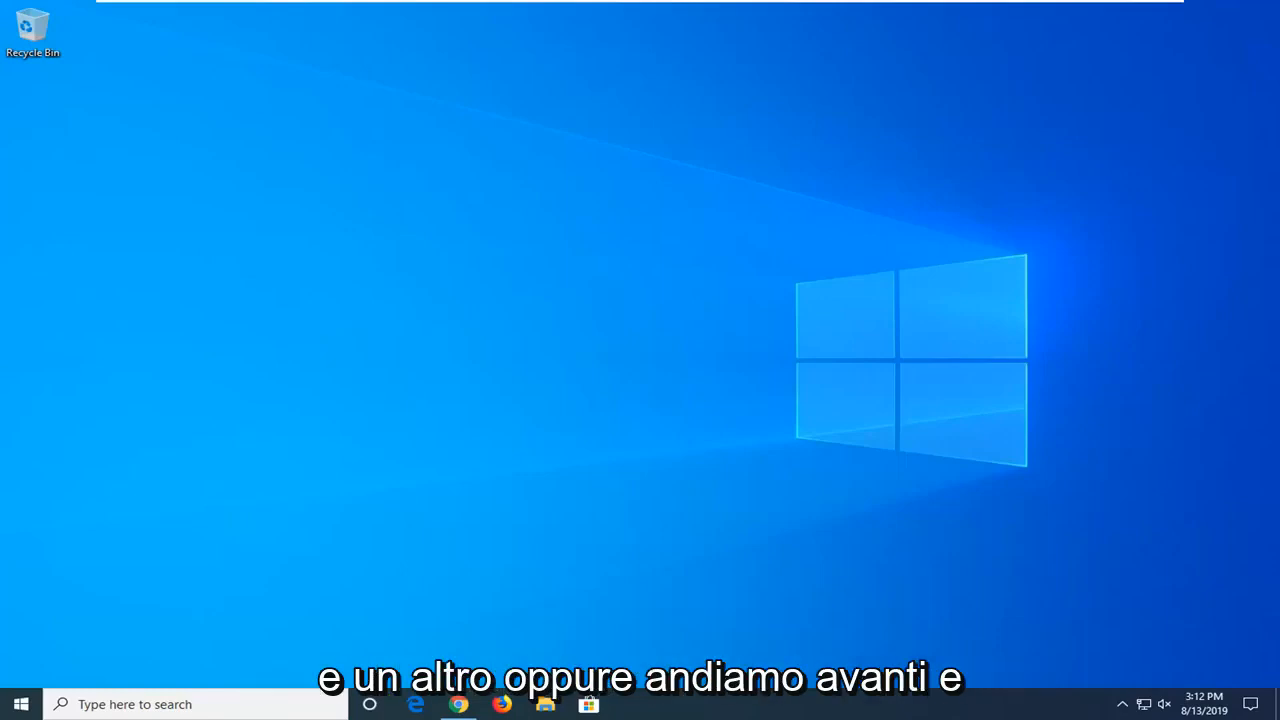
mouse_move(920, 354)
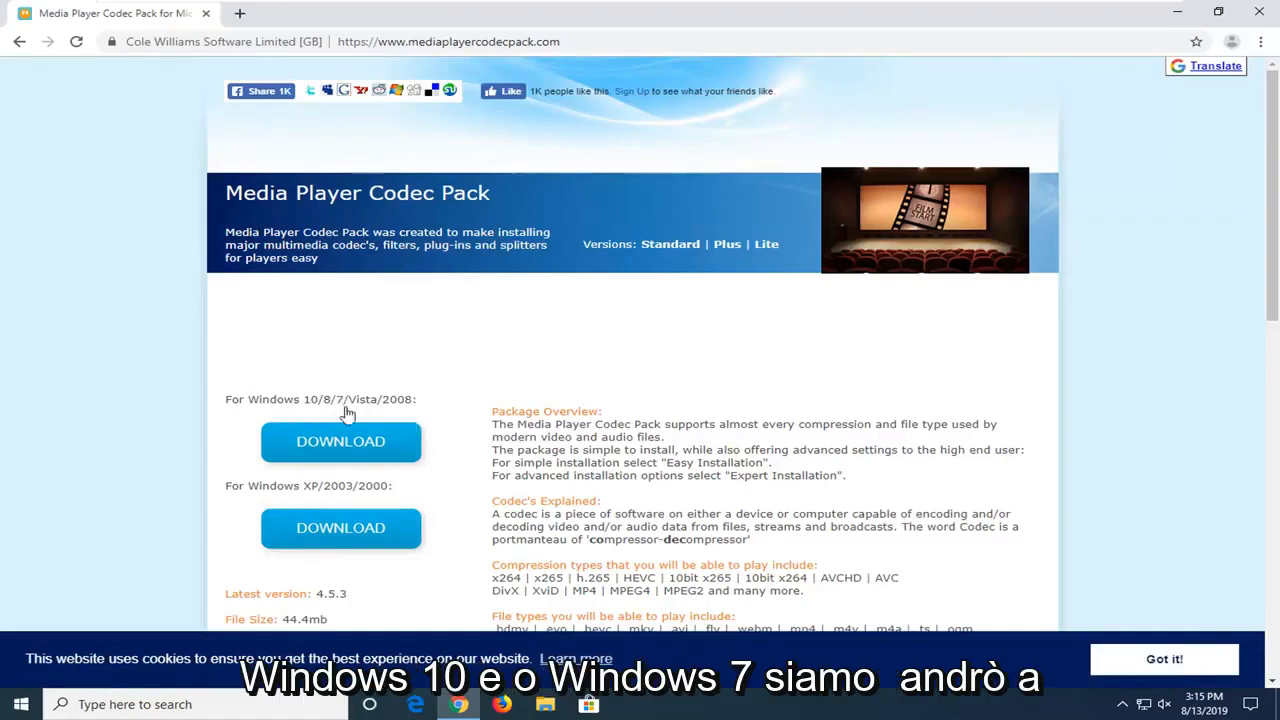
mouse_move(361, 442)
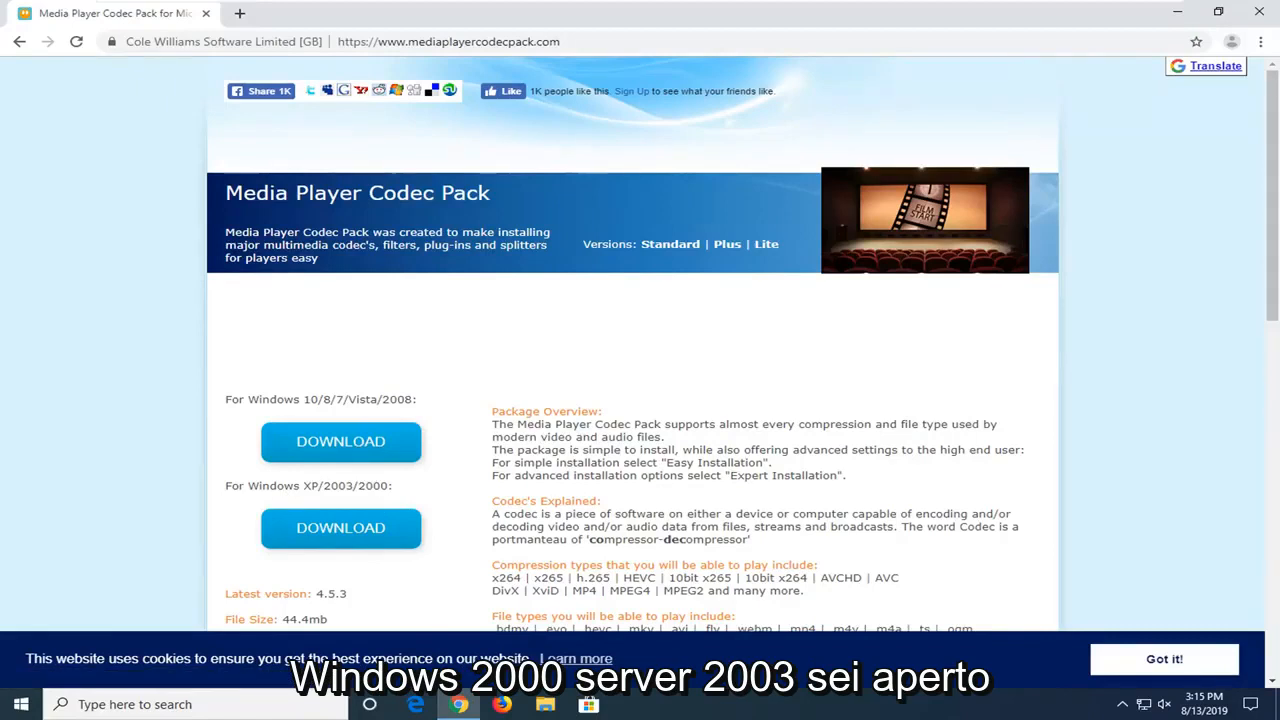
mouse_move(353, 521)
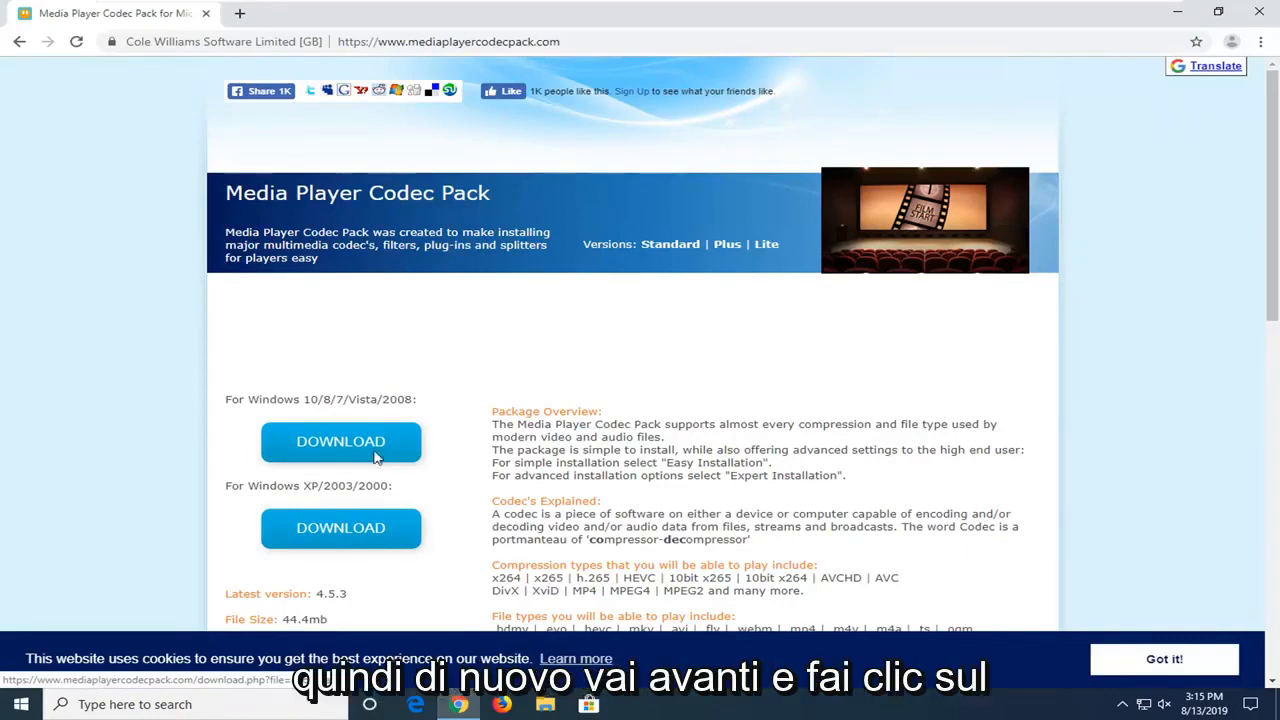
- Download the Windows 10/8/7/Vista/2008 installer from mediaplayercodecpack.com
click(340, 441)
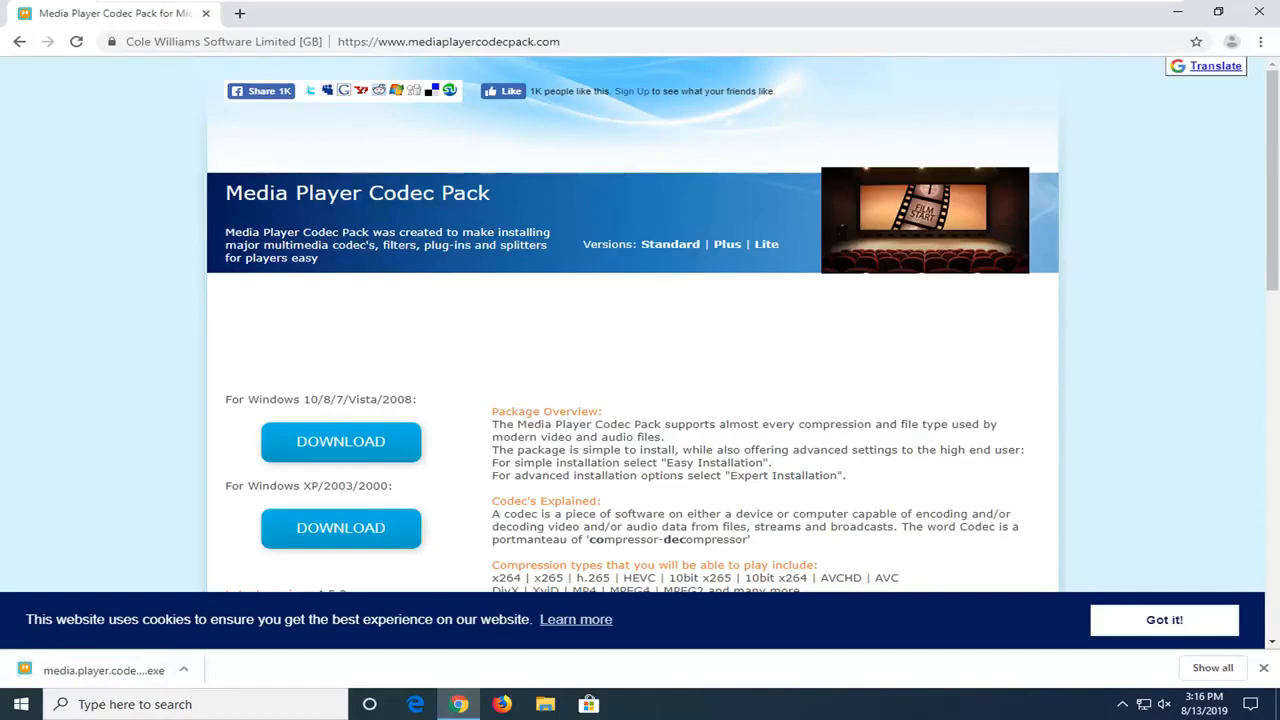
mouse_move(274, 432)
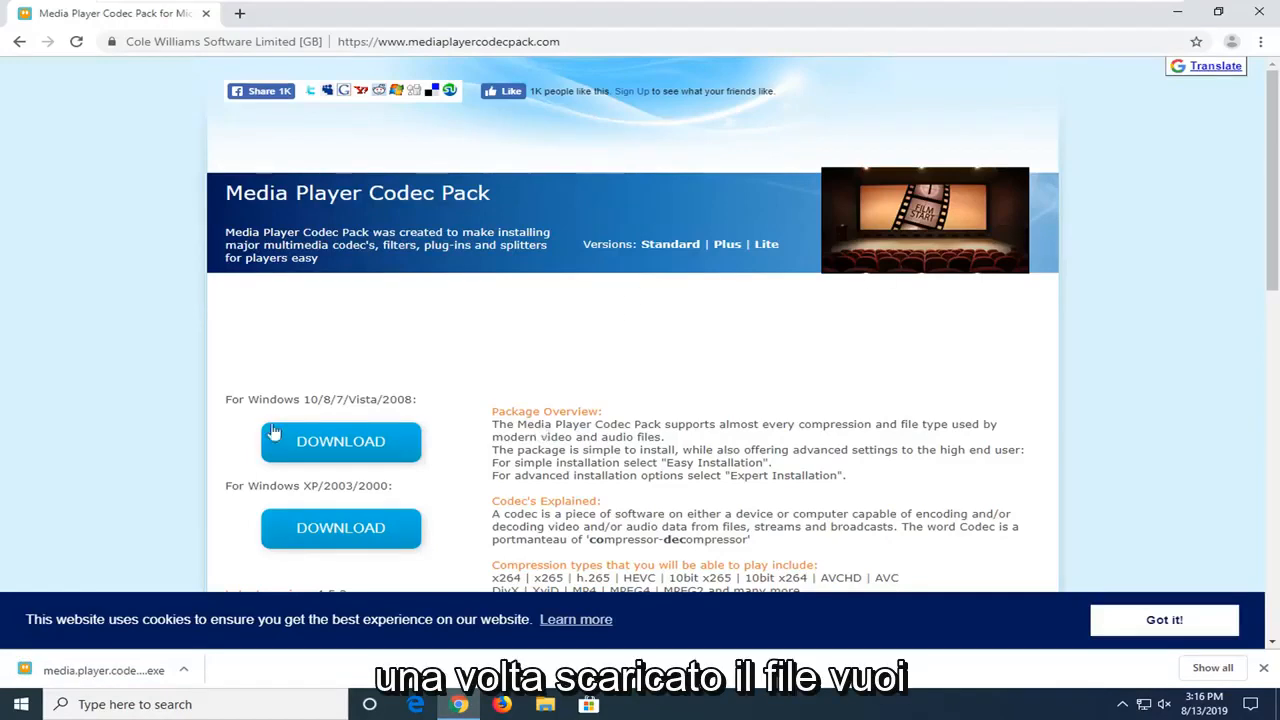
- Launch the downloaded codec pack installer and approve the User Account Control prompt
click(103, 670)
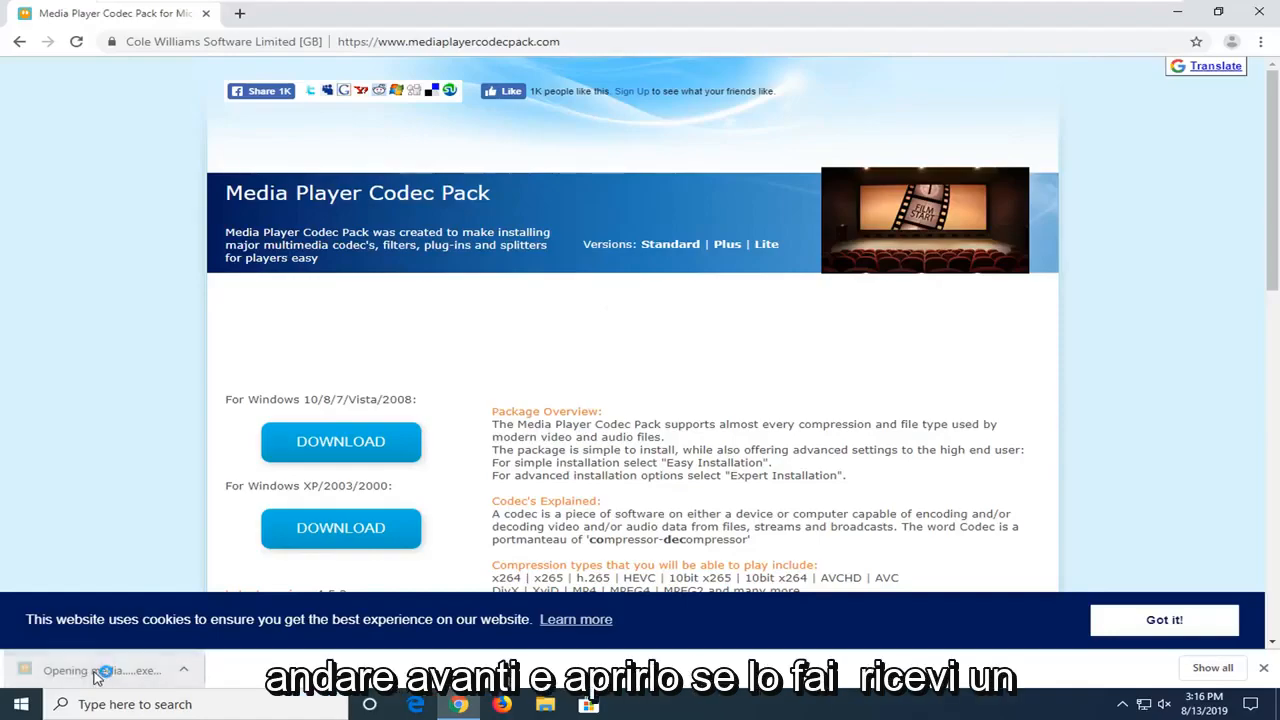
click(90, 670)
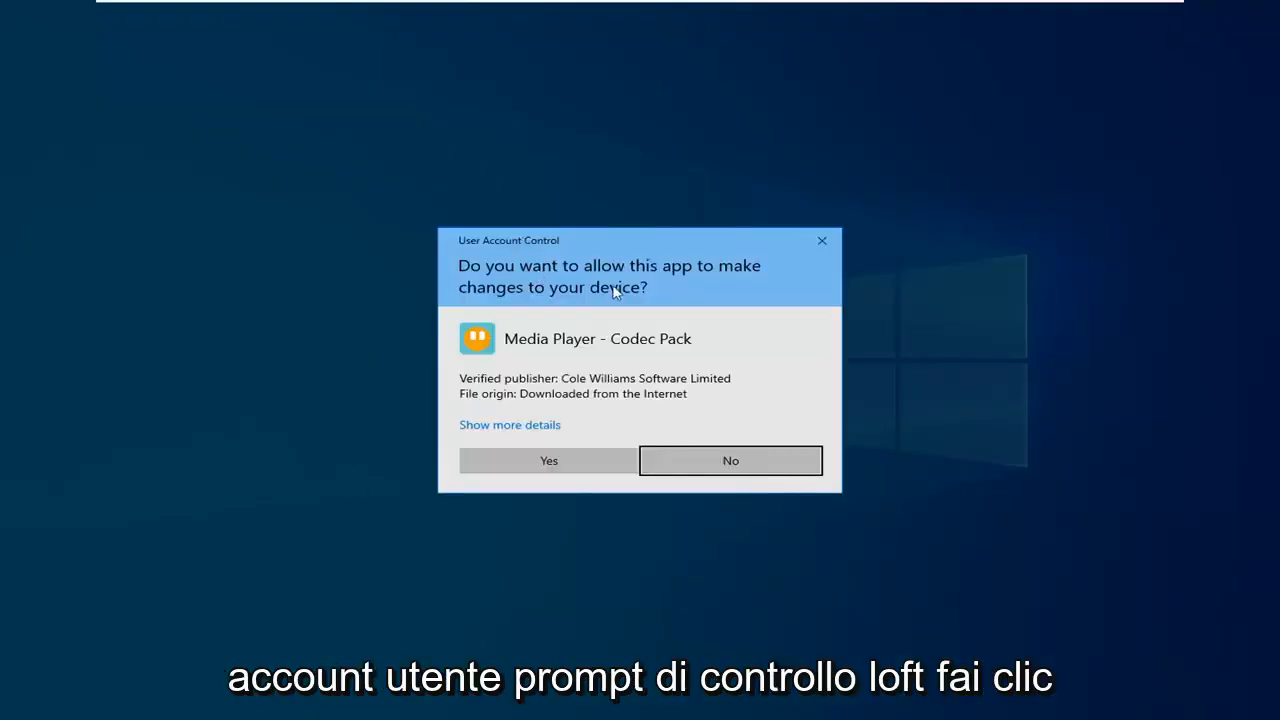
click(548, 460)
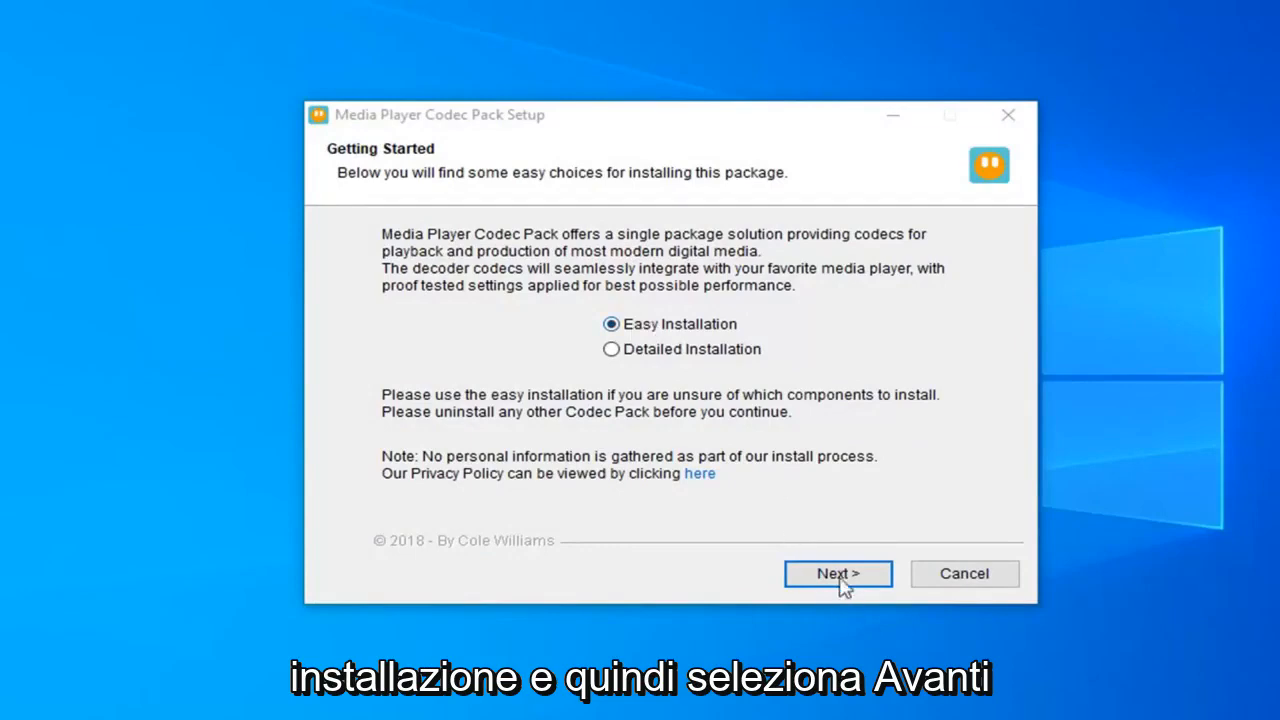
- Continue with Easy Installation, agree to the EULA and install default components
click(838, 573)
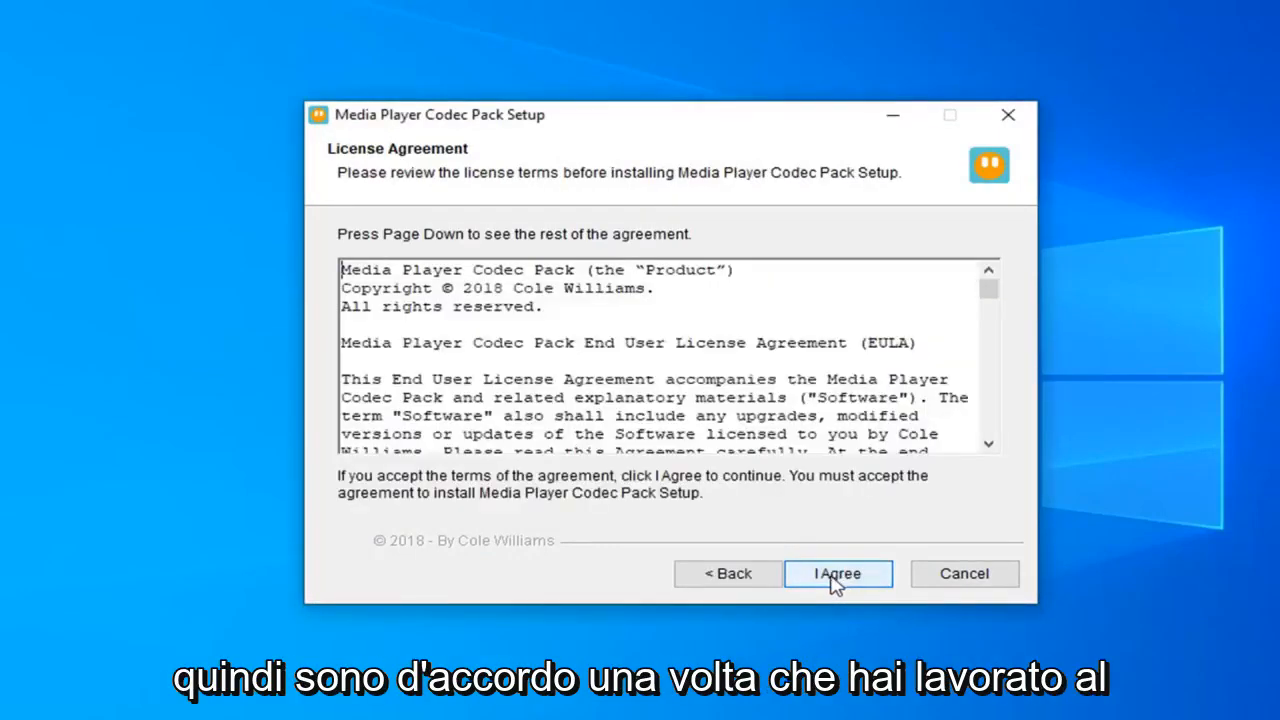
scroll(down, 3)
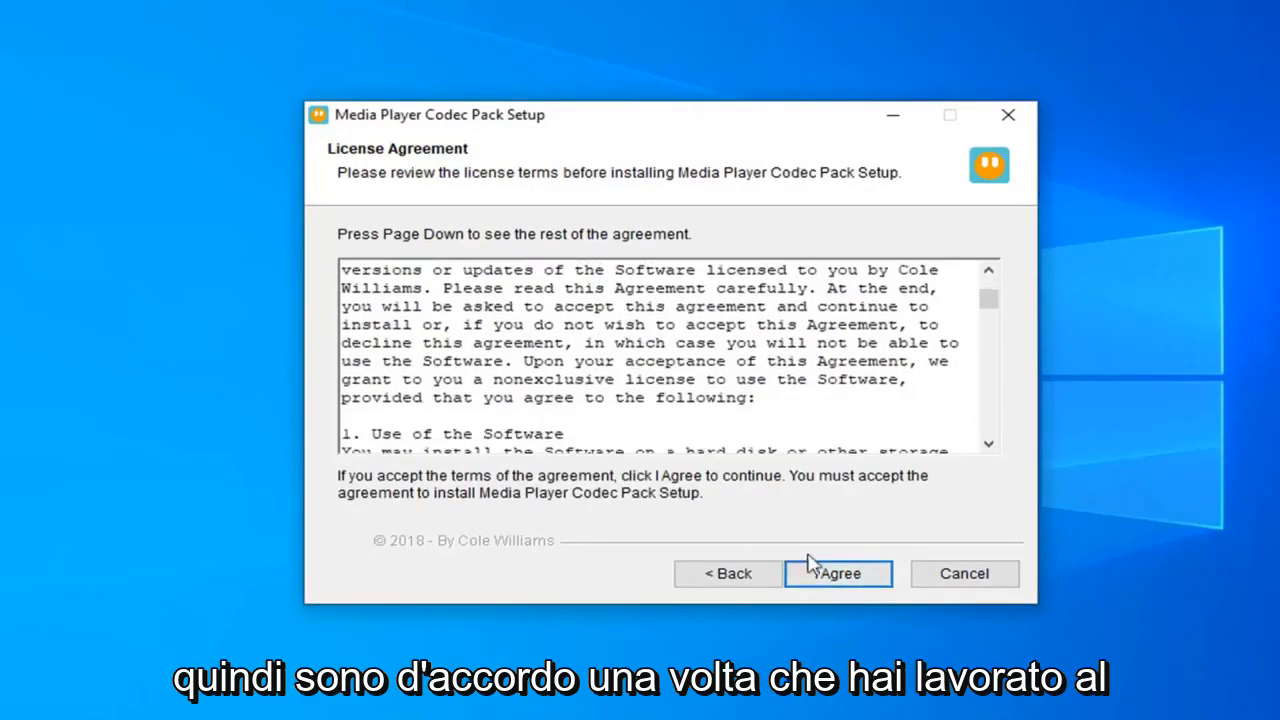
click(838, 573)
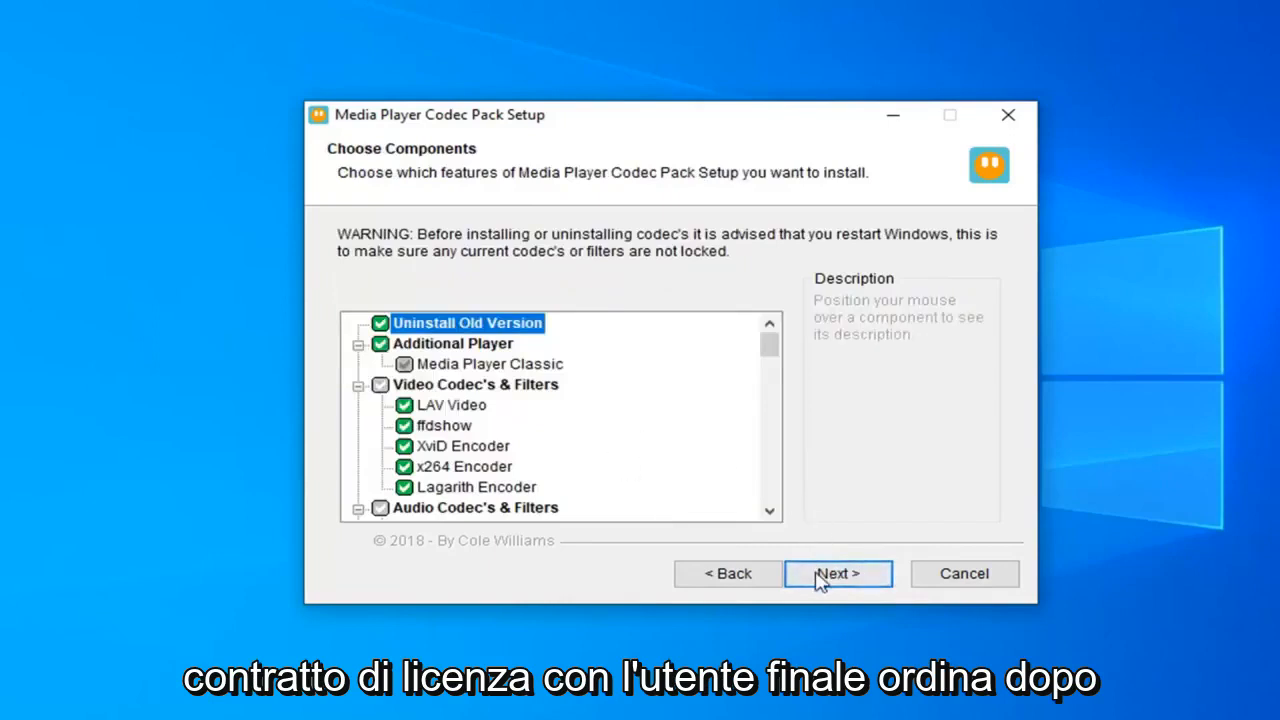
click(837, 573)
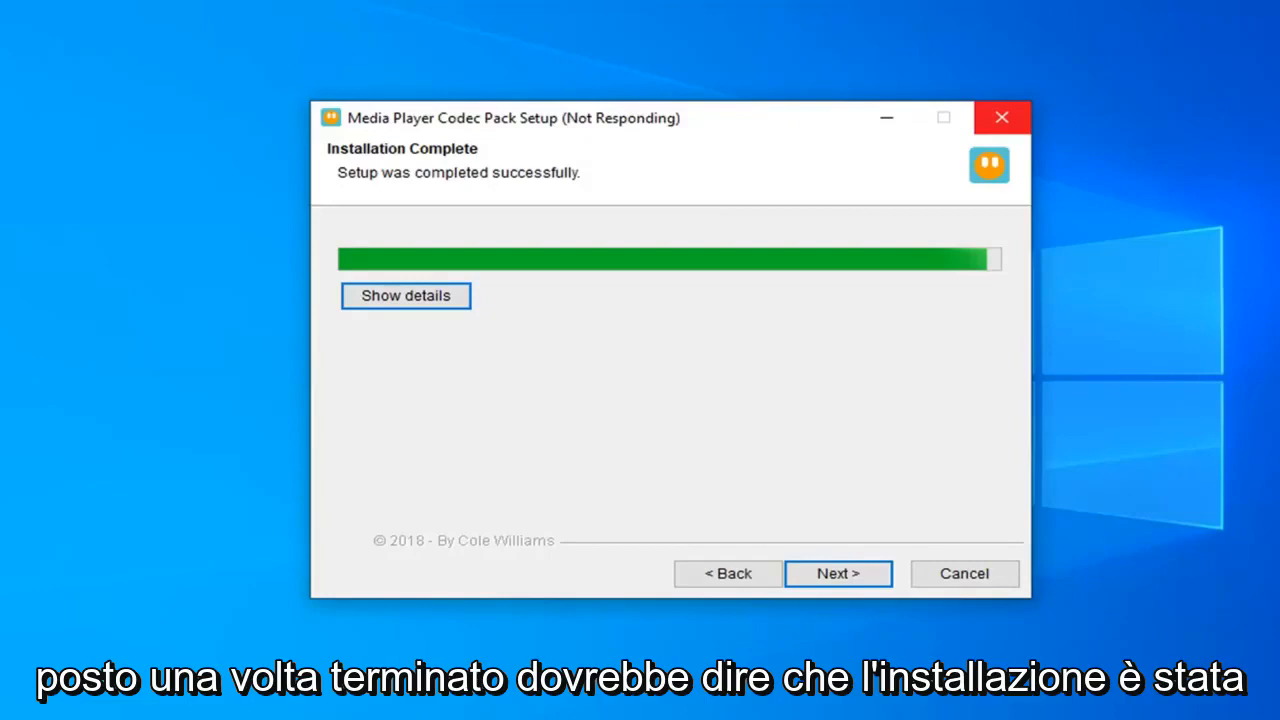
- Move past Installation Complete and decline the file association guide
click(837, 573)
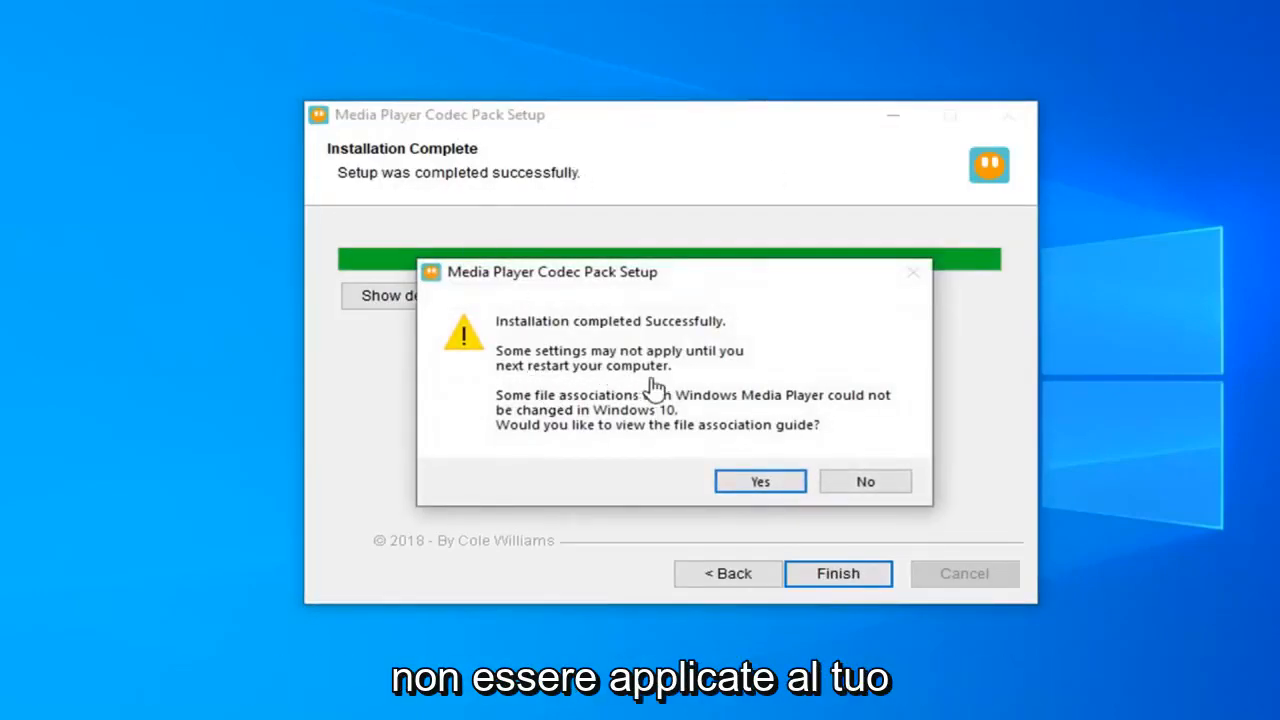
mouse_move(667, 483)
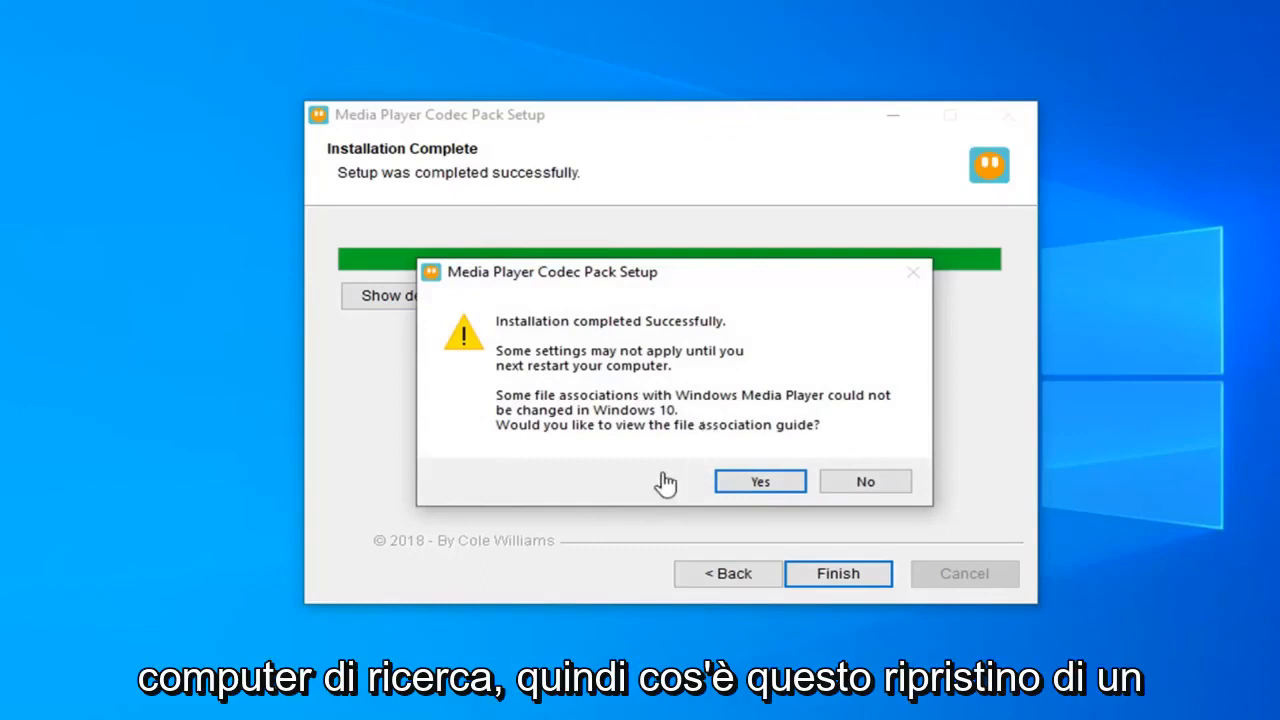
mouse_move(882, 517)
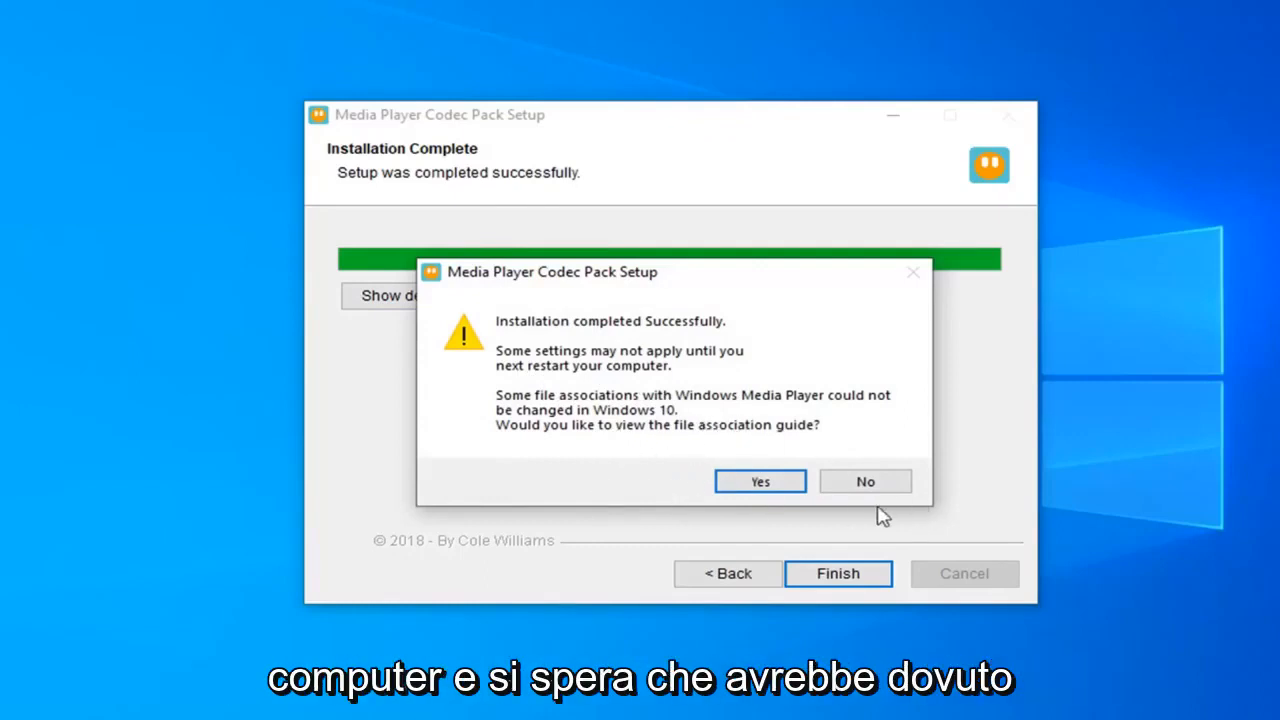
click(864, 481)
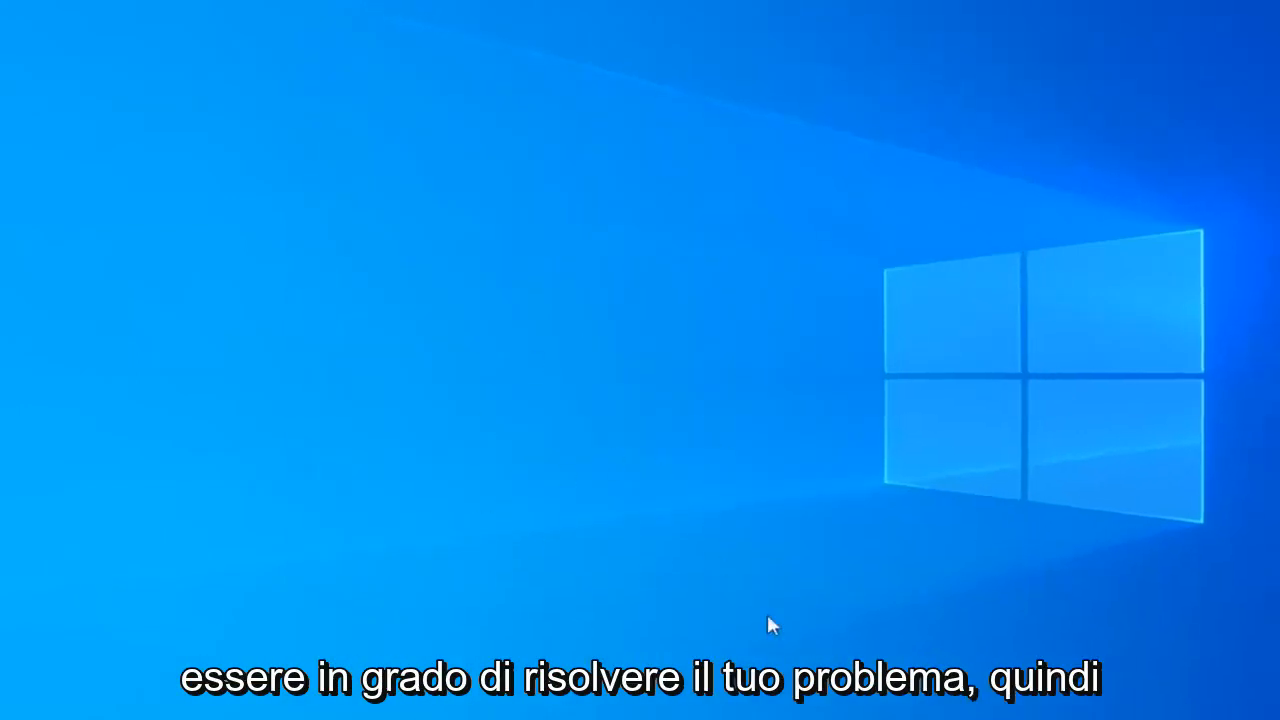